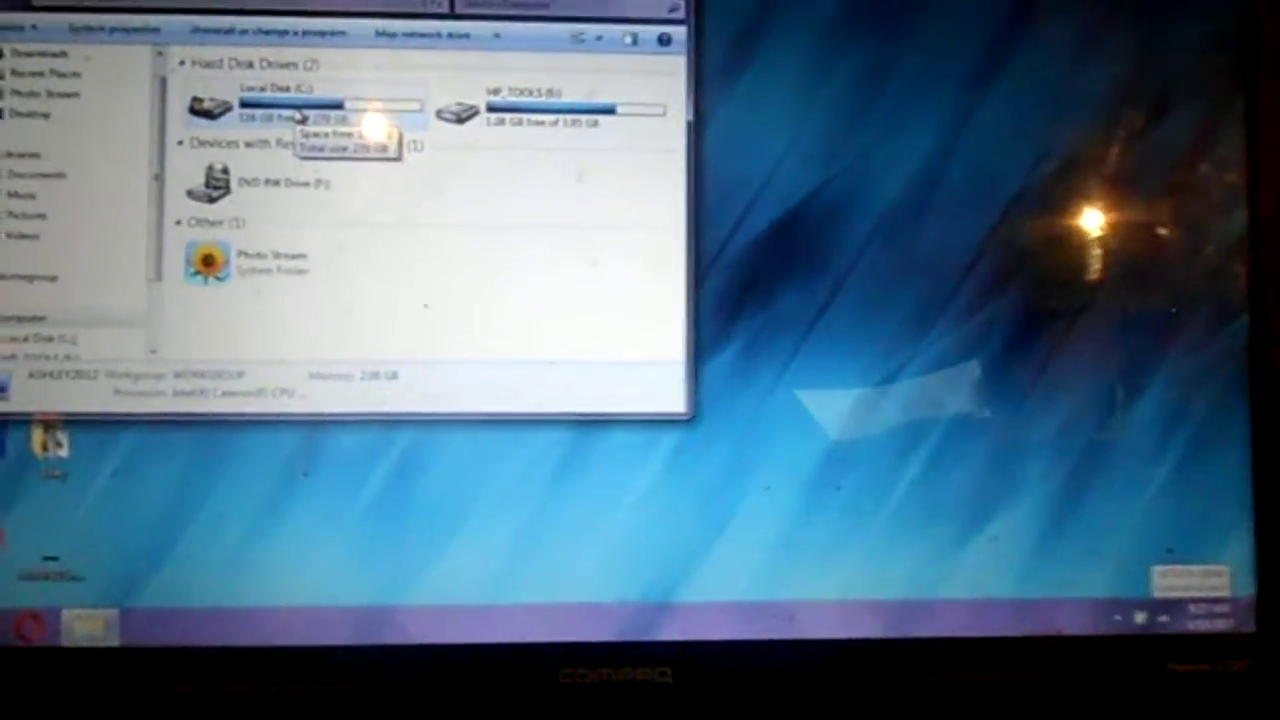
Step: Bring up the context menu for Local Disk (C:) in the Computer view
right_click(330, 104)
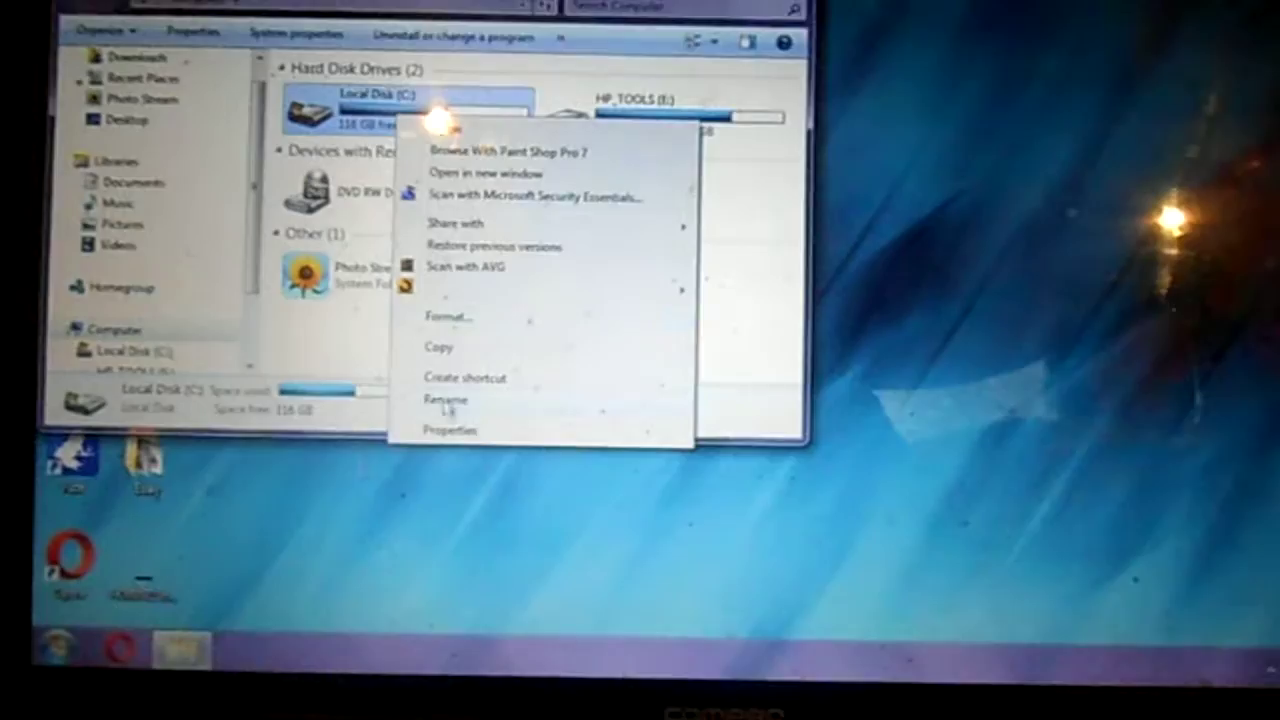
Step: Show the Local Disk (C:) Properties window with its used and free space
left_click(452, 428)
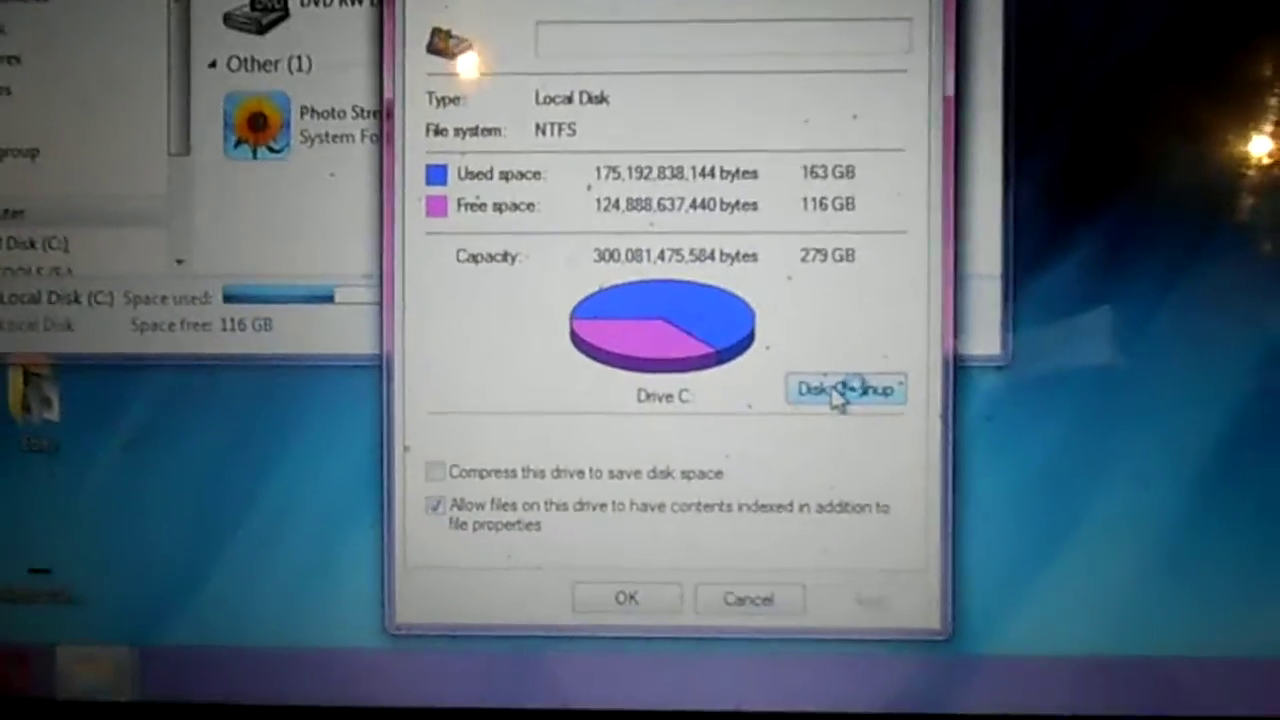
left_click(844, 388)
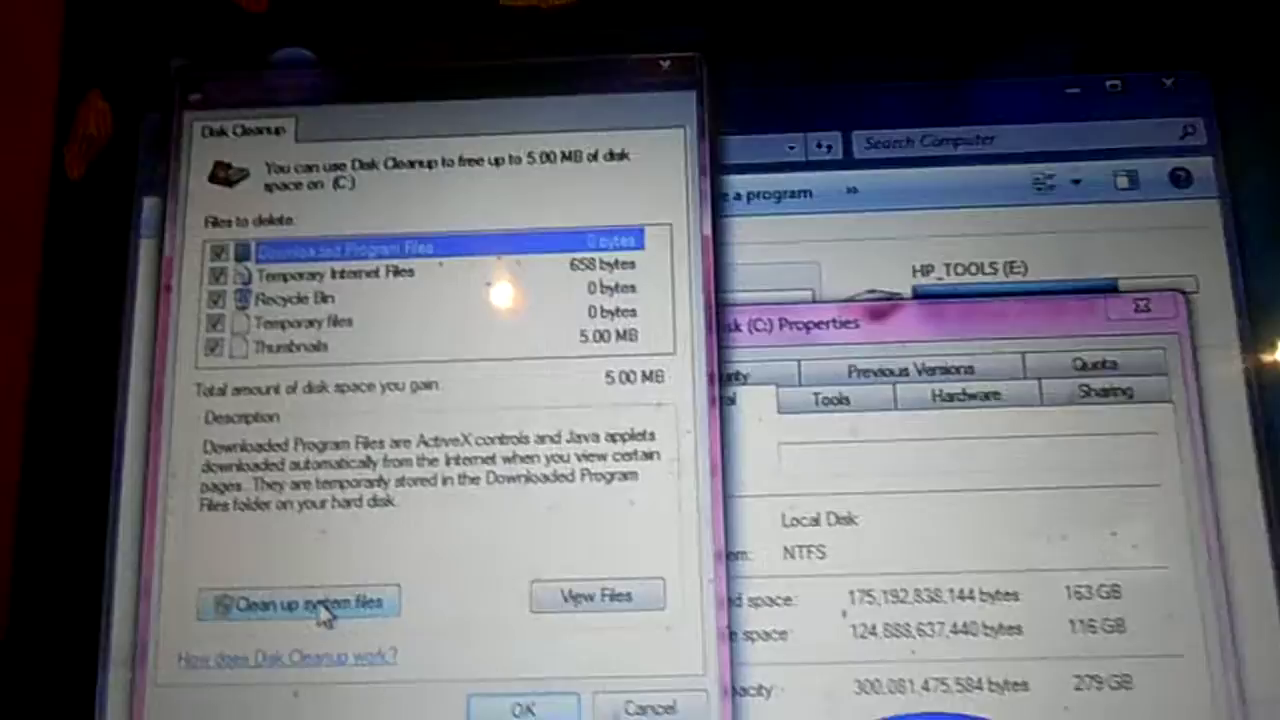
Step: Close Disk Cleanup, returning to the Local Disk (C:) Properties window
left_click(298, 602)
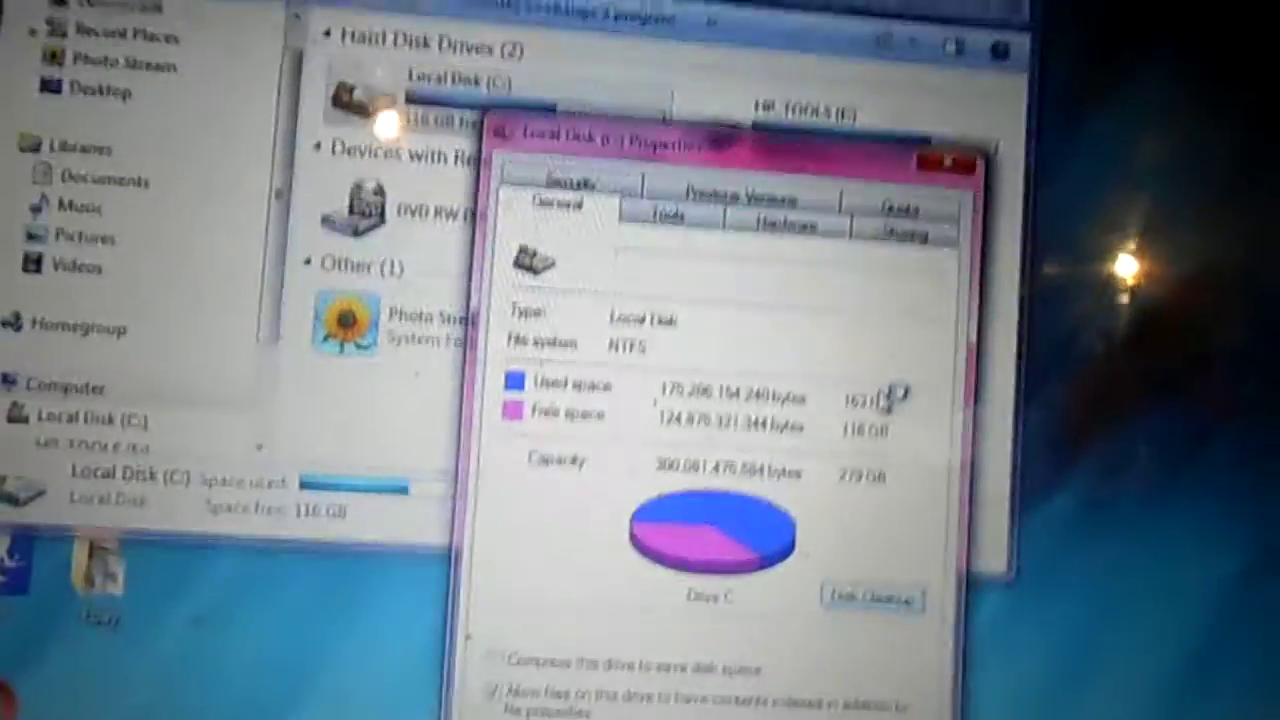